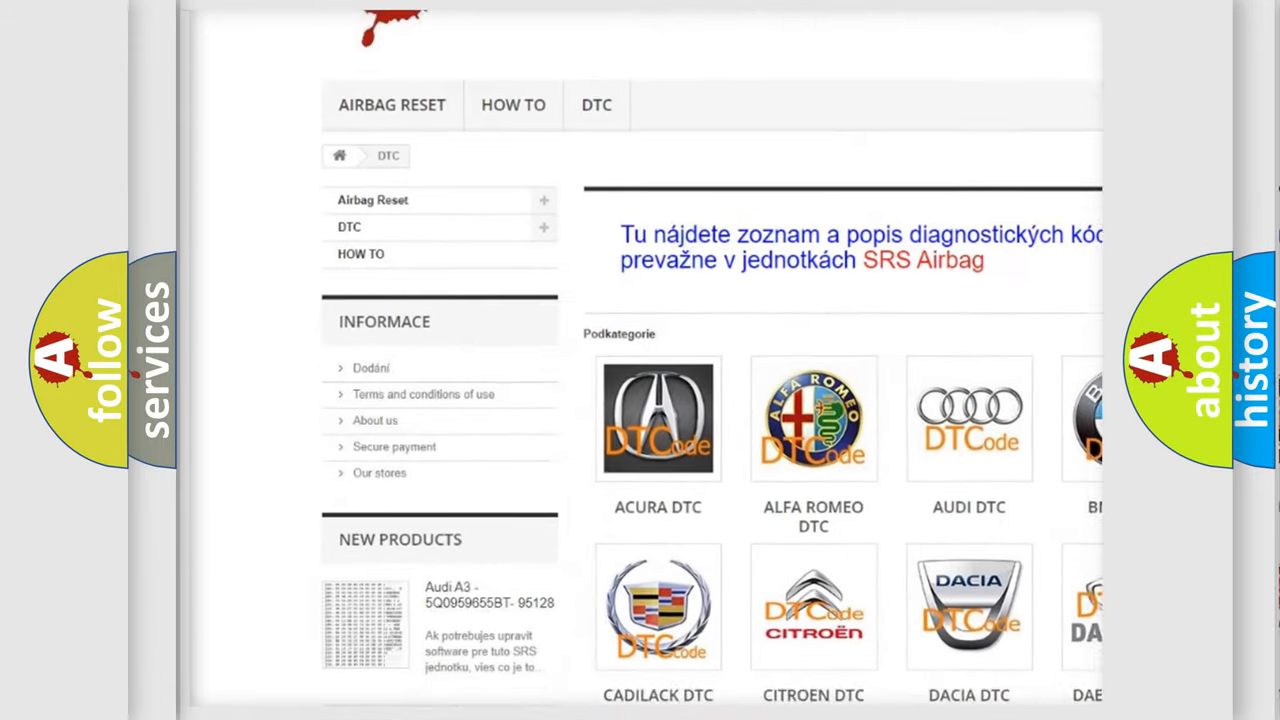
scroll("down", 3)
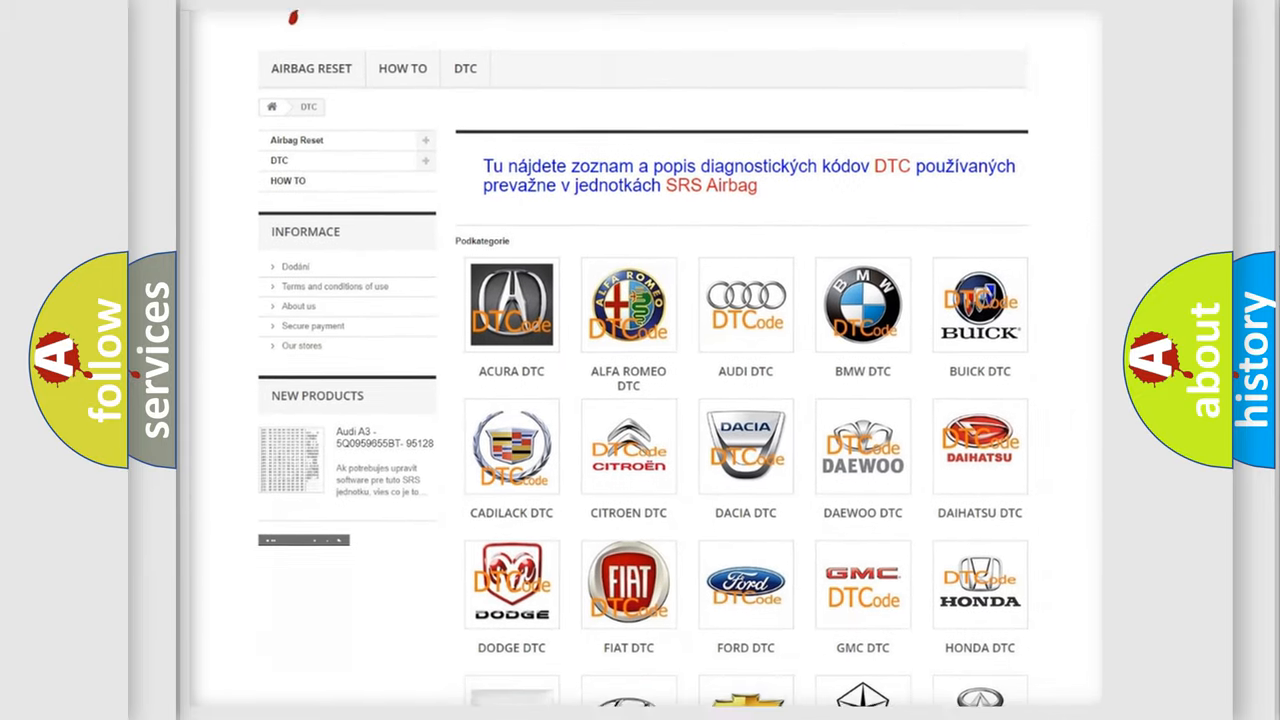
scroll("down", 3)
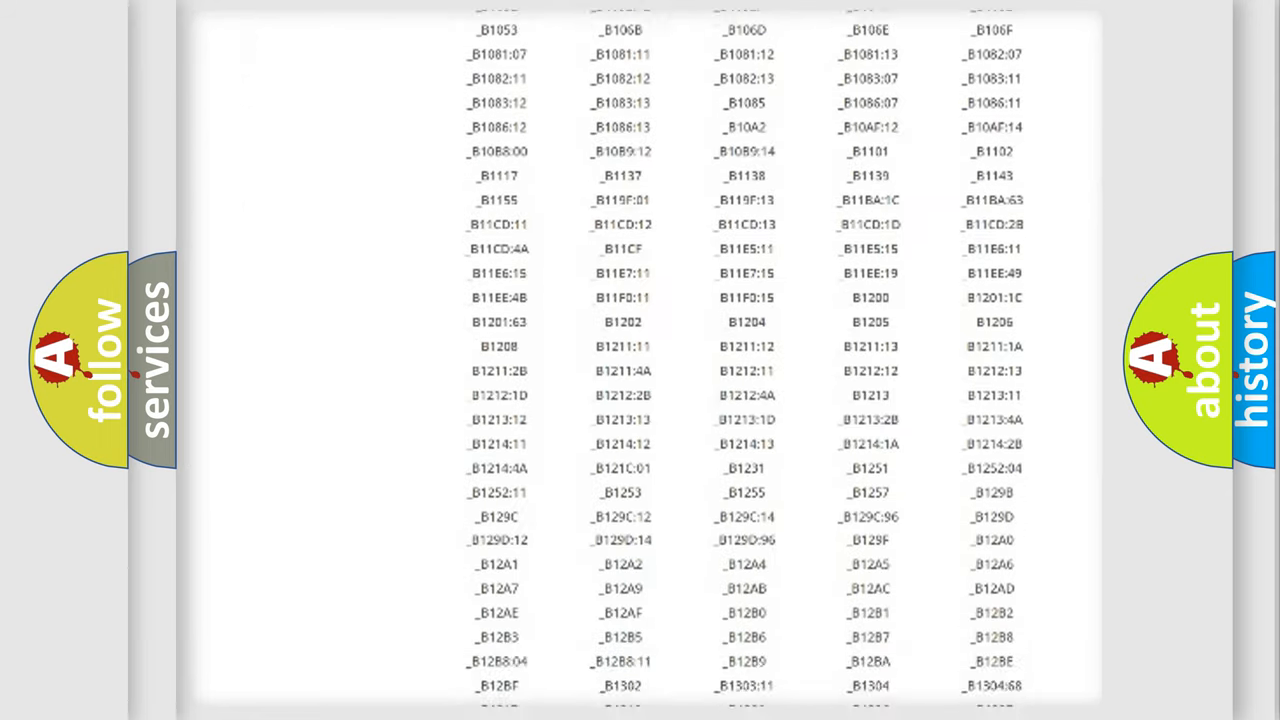
scroll("down", 3)
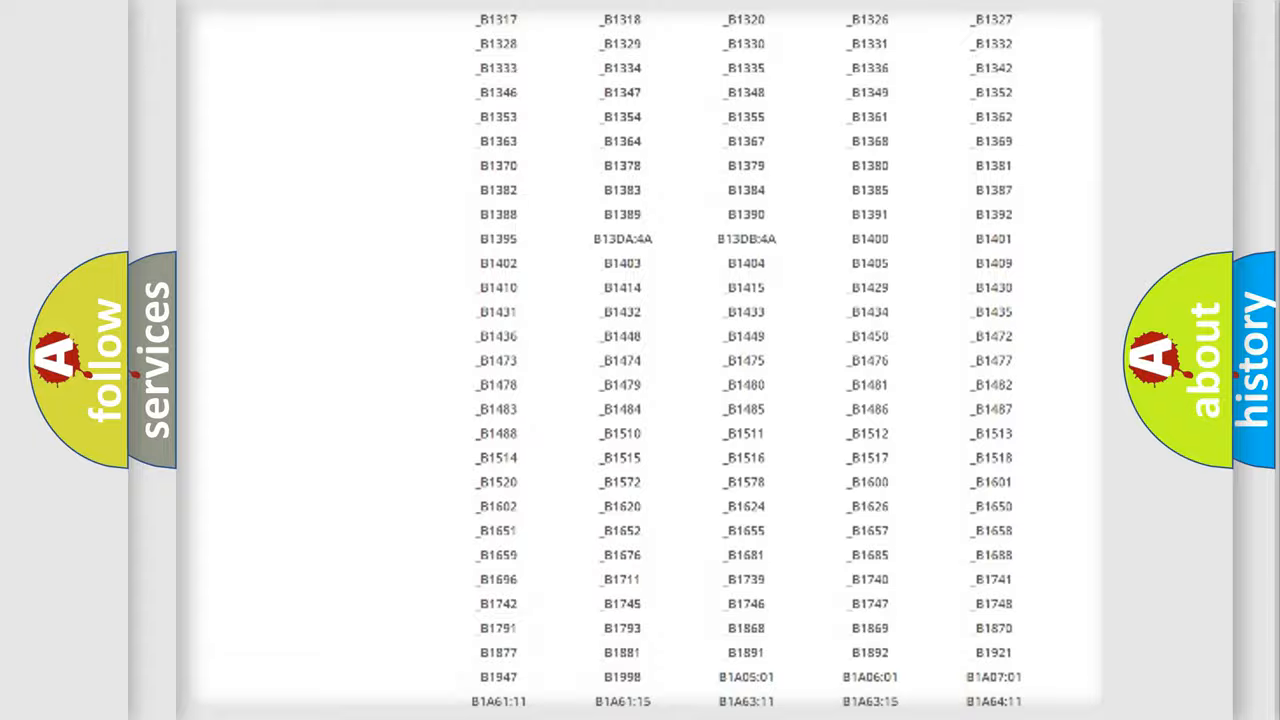
scroll("up", 3)
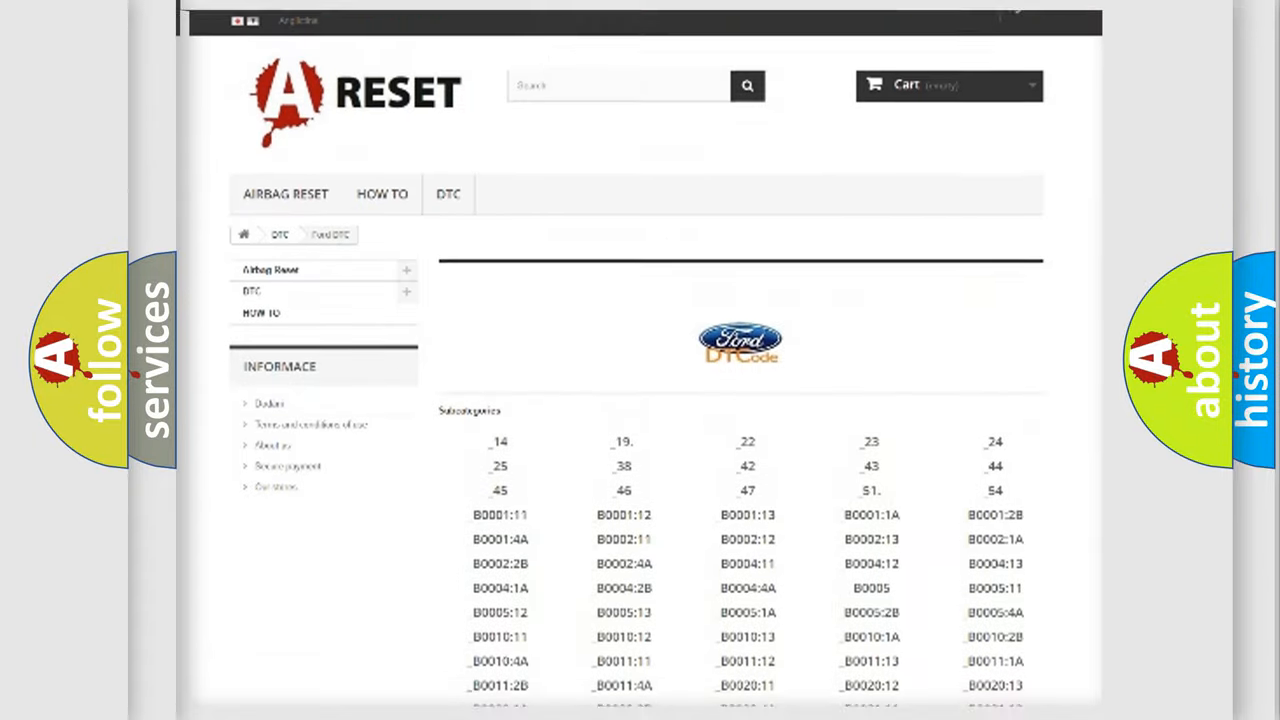